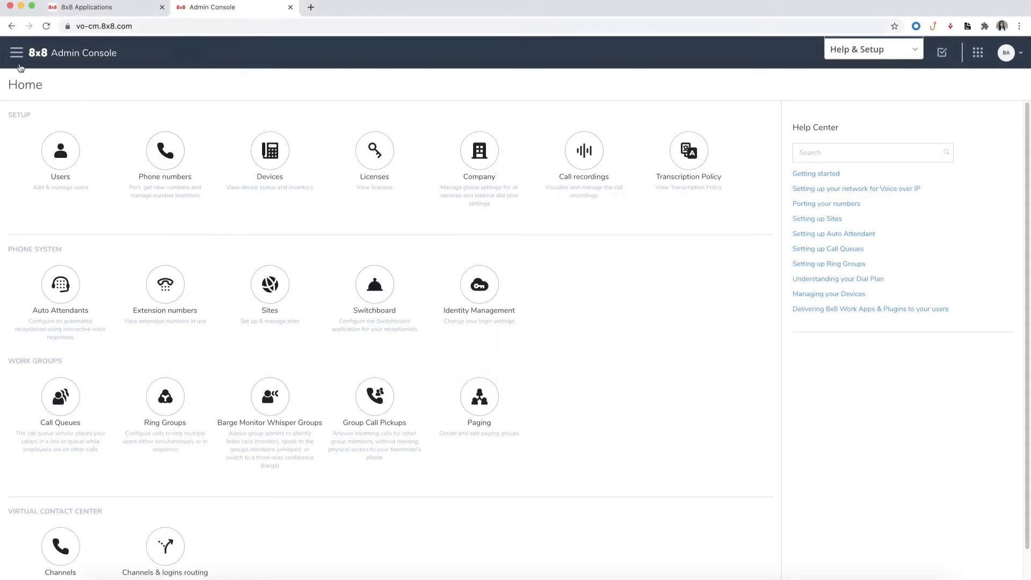
# Step: Navigate via the menu to Roles & permissions > Roles, listing the five default roles
pyautogui.click(16, 52)
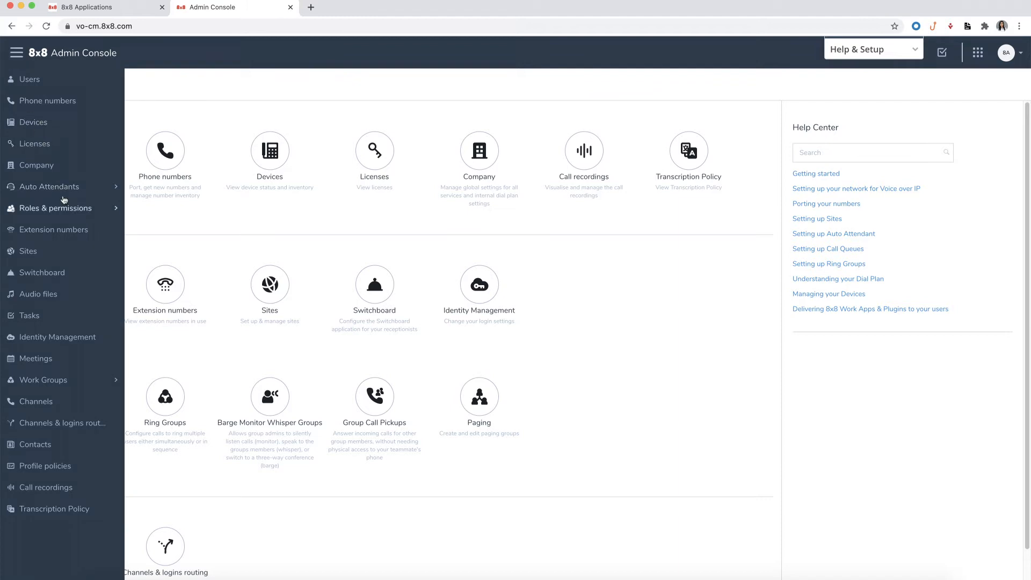
pyautogui.click(56, 208)
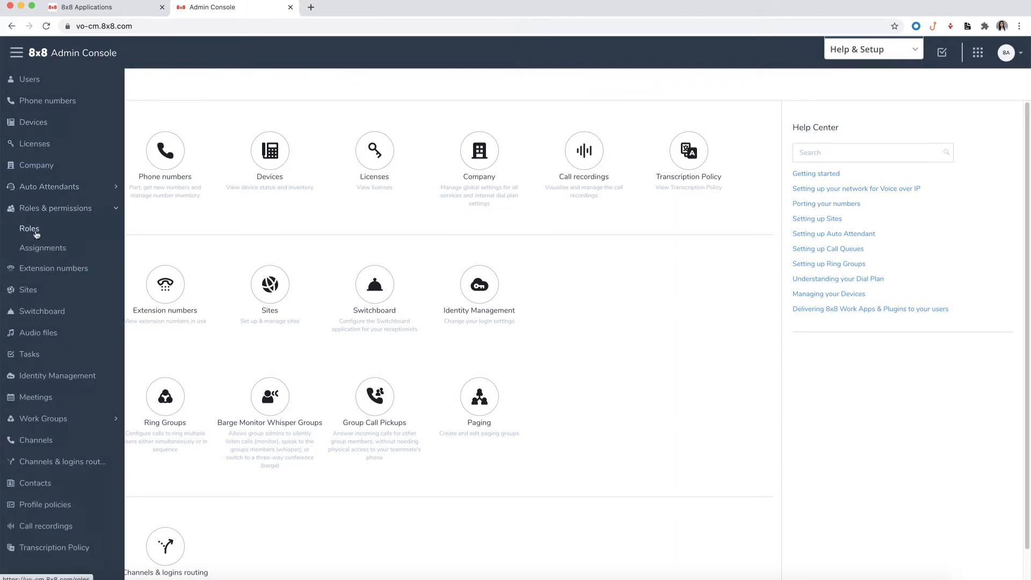
pyautogui.click(29, 229)
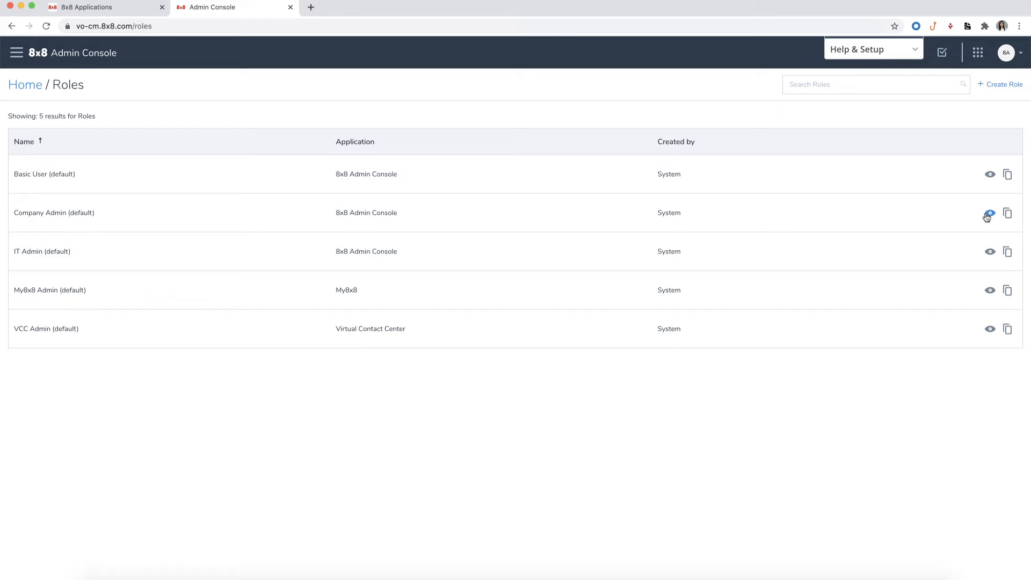
pyautogui.click(989, 213)
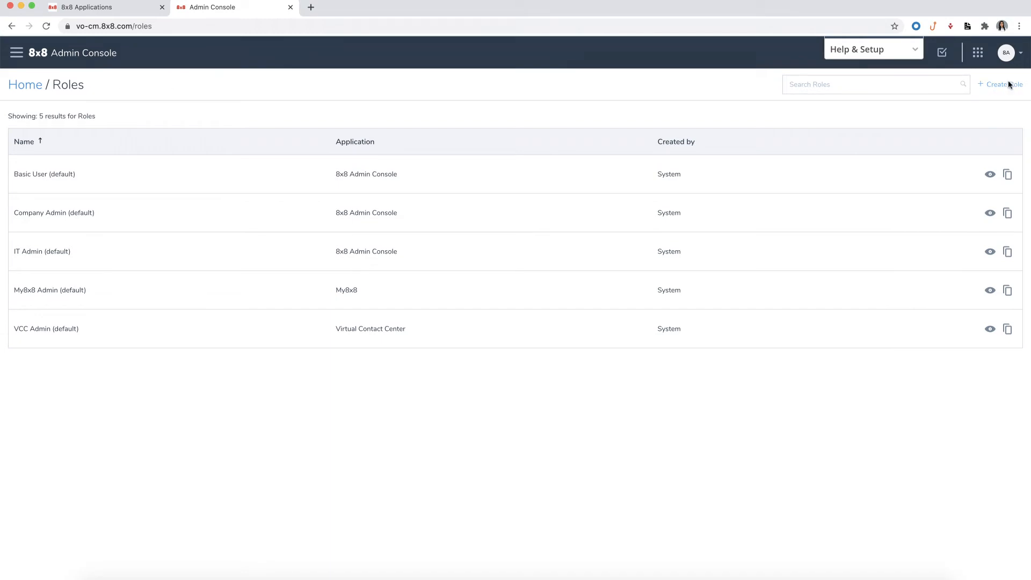
# Step: Create a role named 'User Admin' with the Users and Phone Numbers permissions and save it
pyautogui.click(1001, 83)
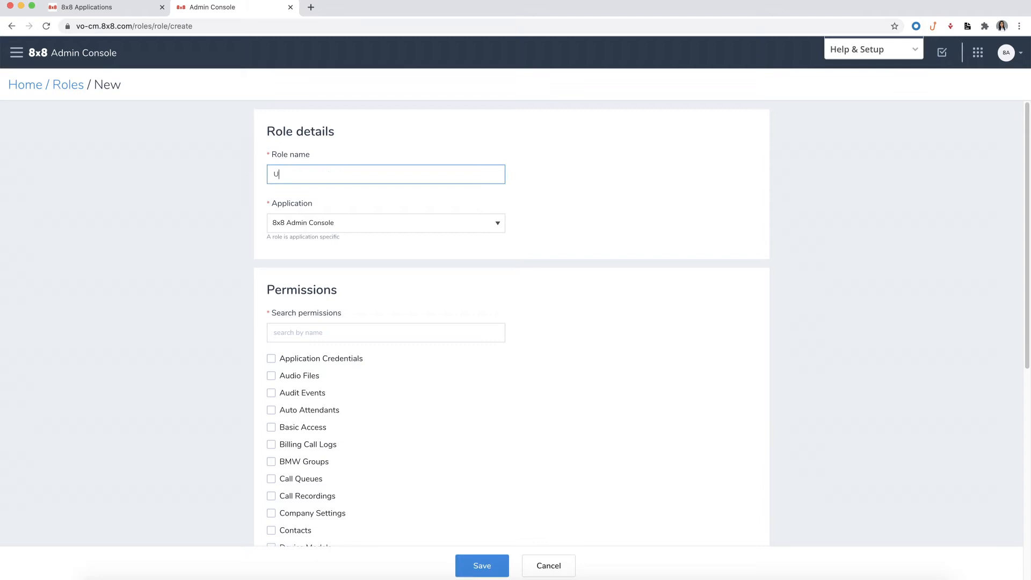
pyautogui.write('ser Admin')
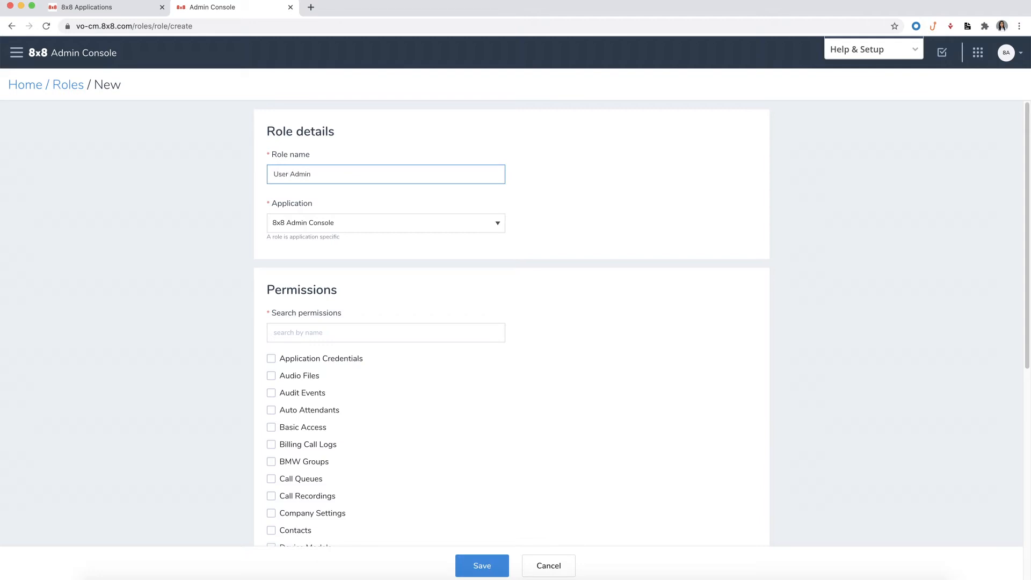
pyautogui.click(385, 223)
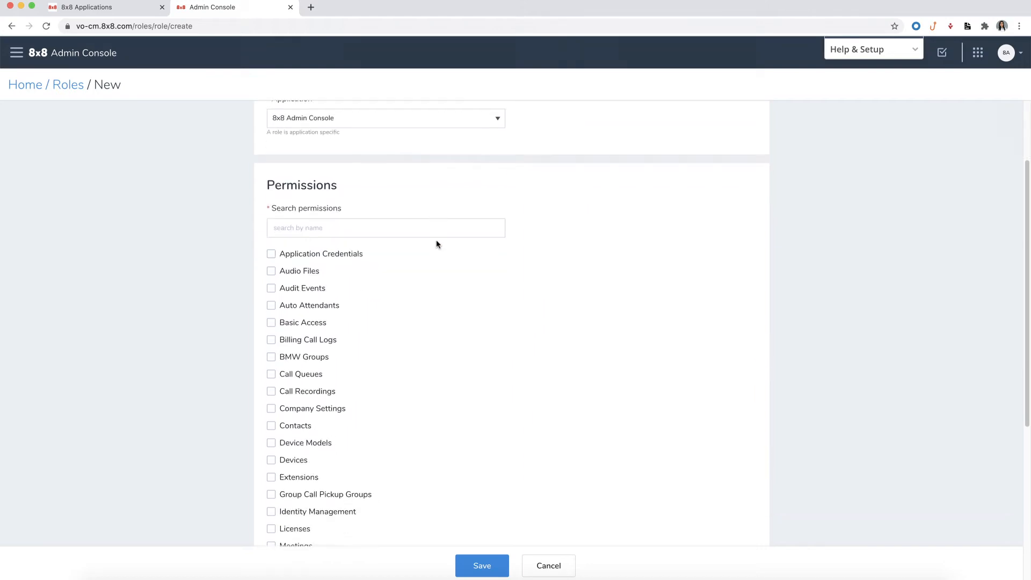
pyautogui.write('user')
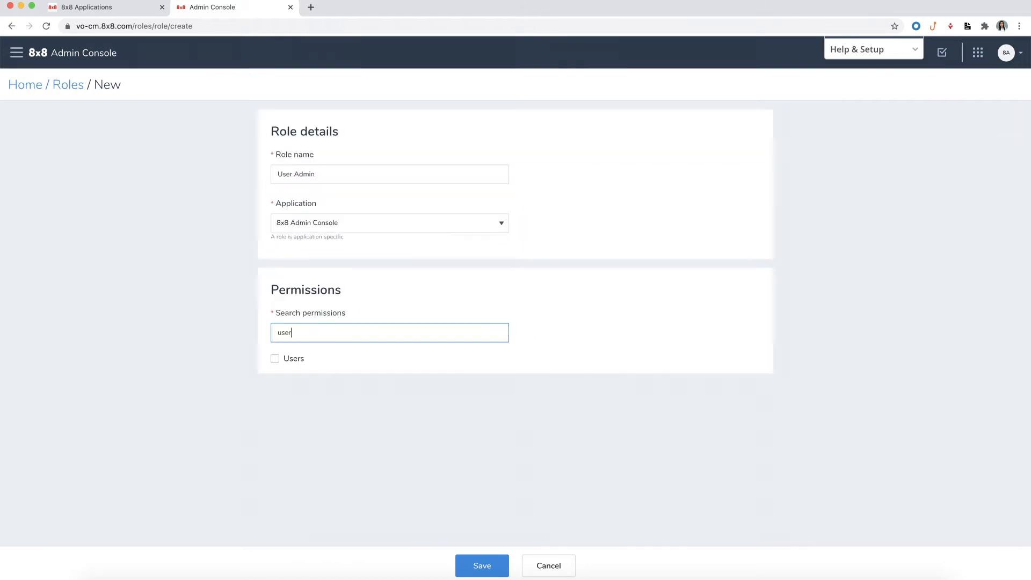
pyautogui.write('P')
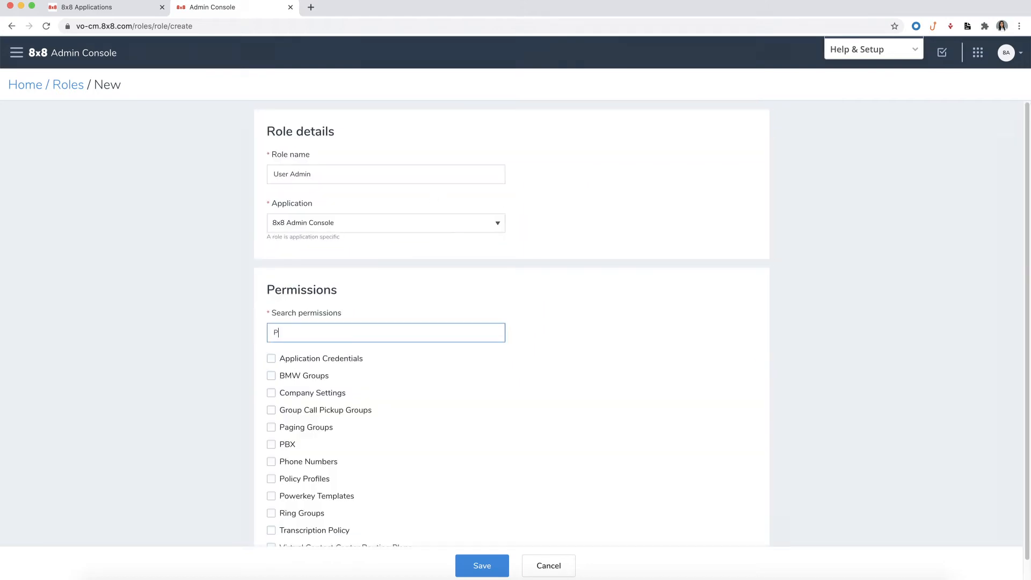
pyautogui.write('ho')
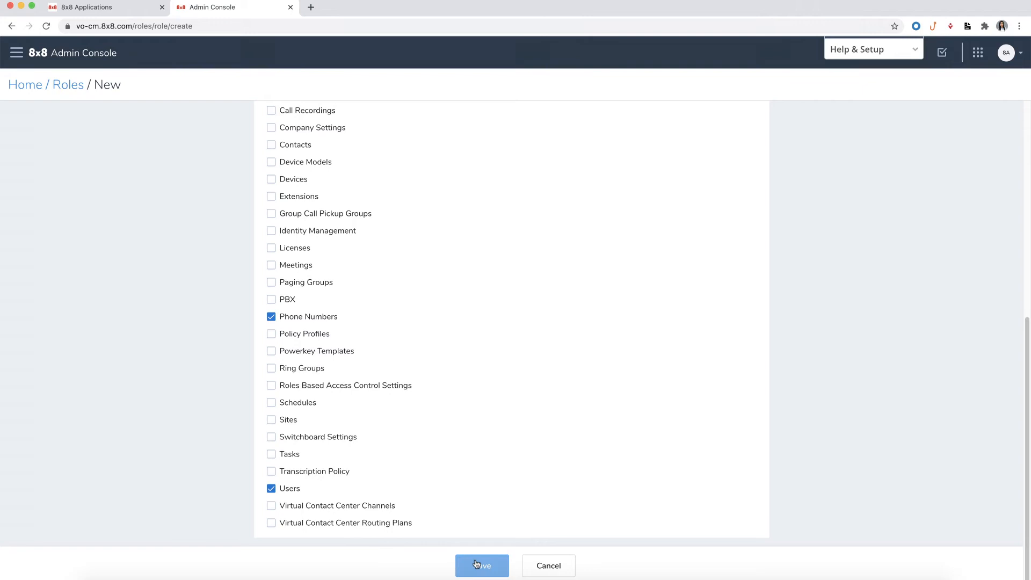
pyautogui.click(481, 566)
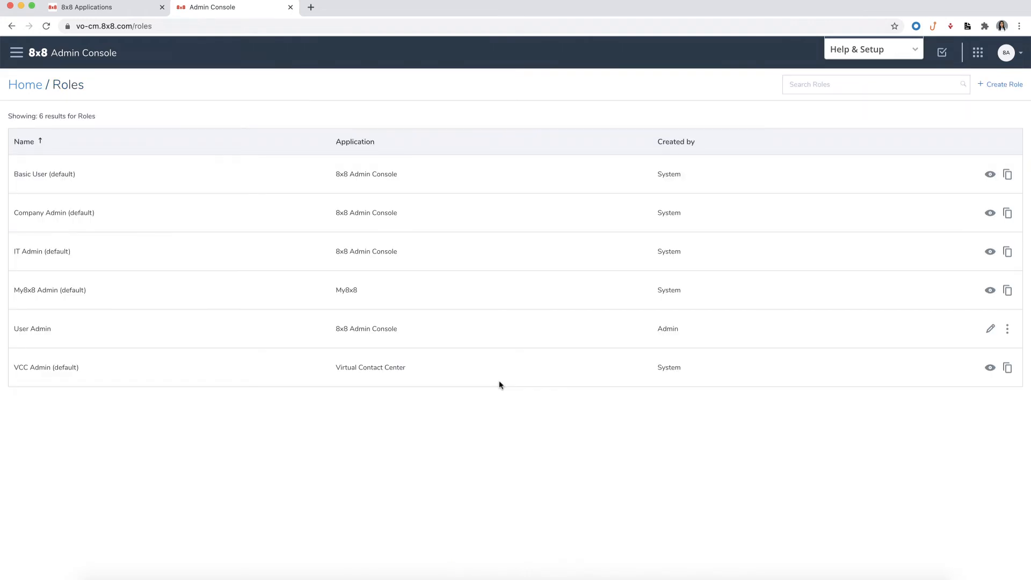
# Step: Start a new role assignment from the Assignments page and pick the receiving user
pyautogui.click(16, 53)
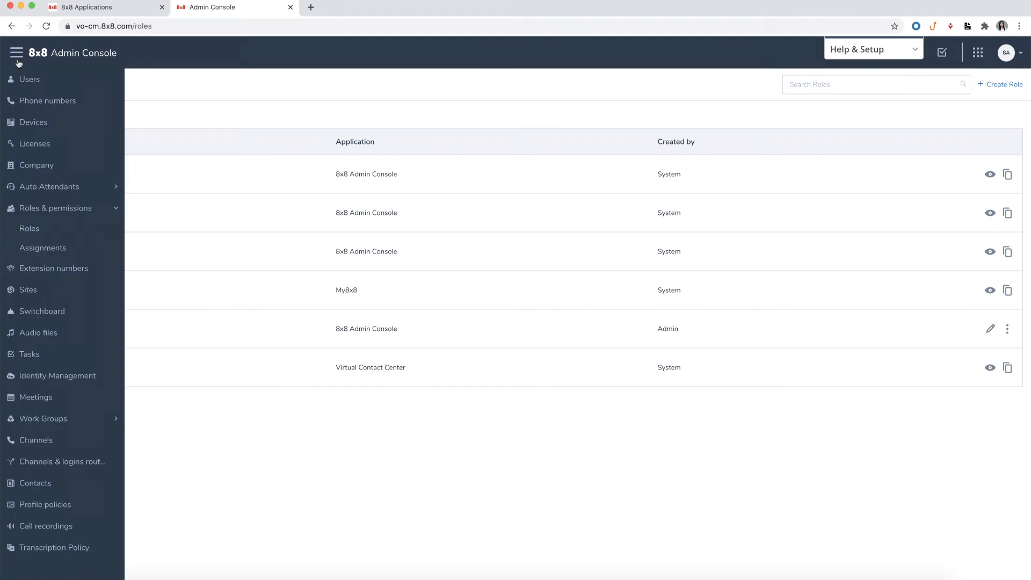
pyautogui.click(43, 248)
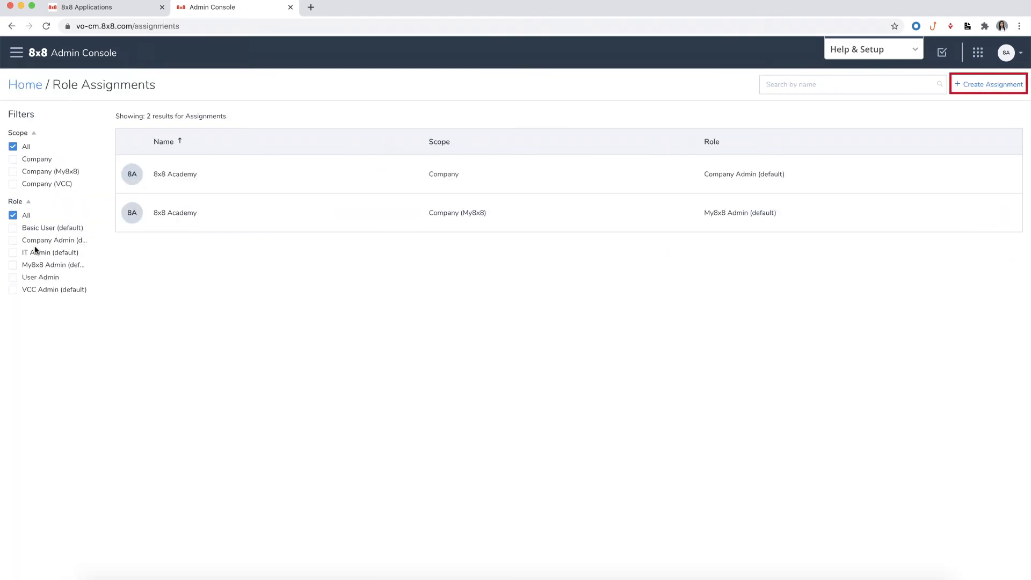
pyautogui.click(991, 84)
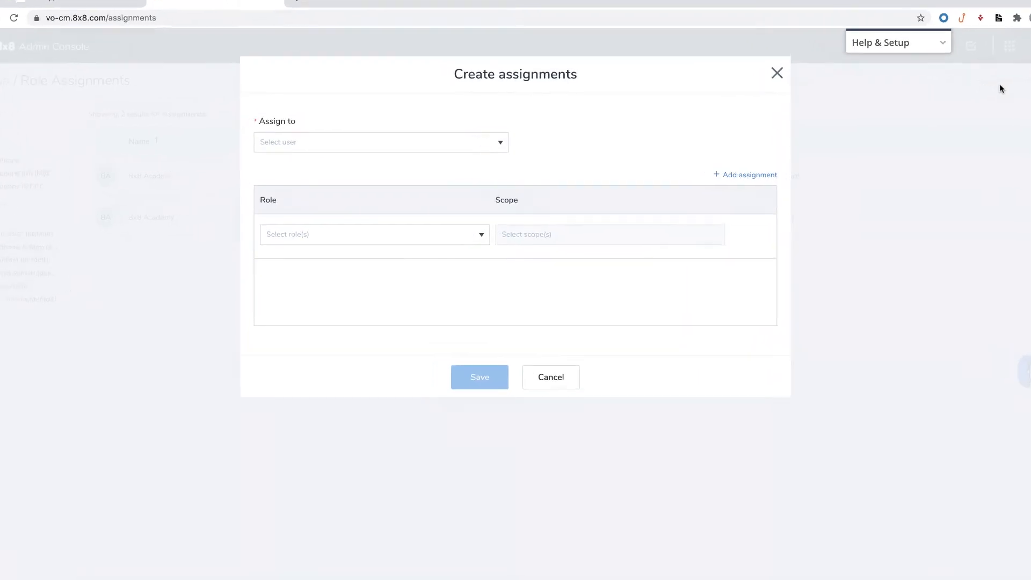
pyautogui.click(380, 141)
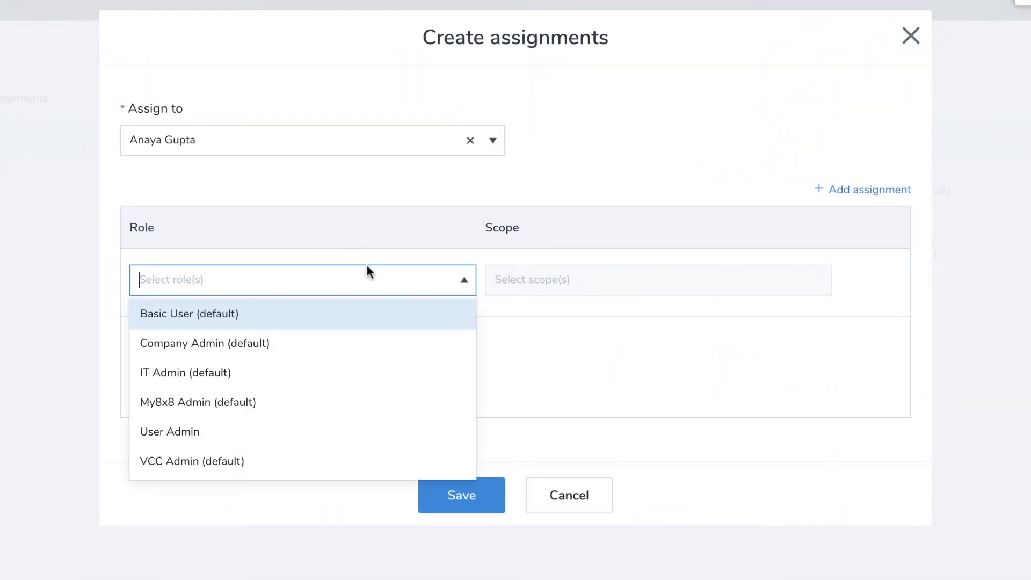
# Step: Assign the User Admin role scoped to the SanJose-Onel site and save the assignment
pyautogui.click(170, 432)
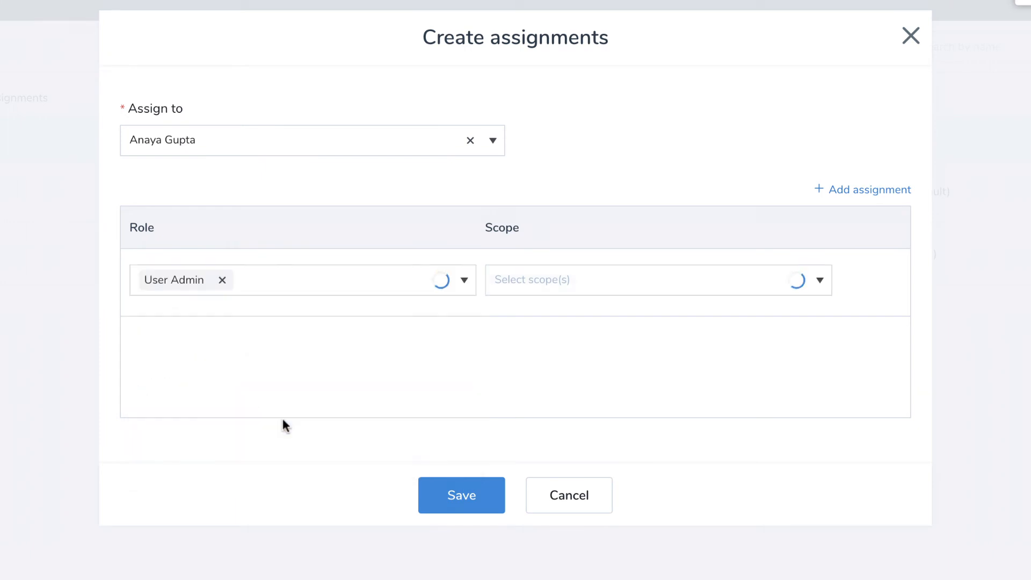
pyautogui.click(658, 280)
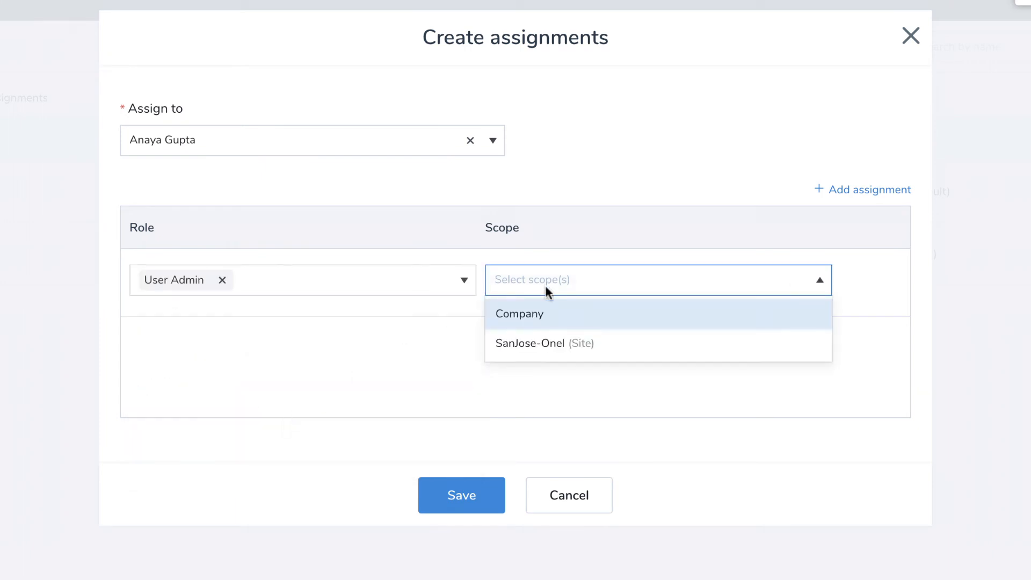
pyautogui.moveTo(547, 342)
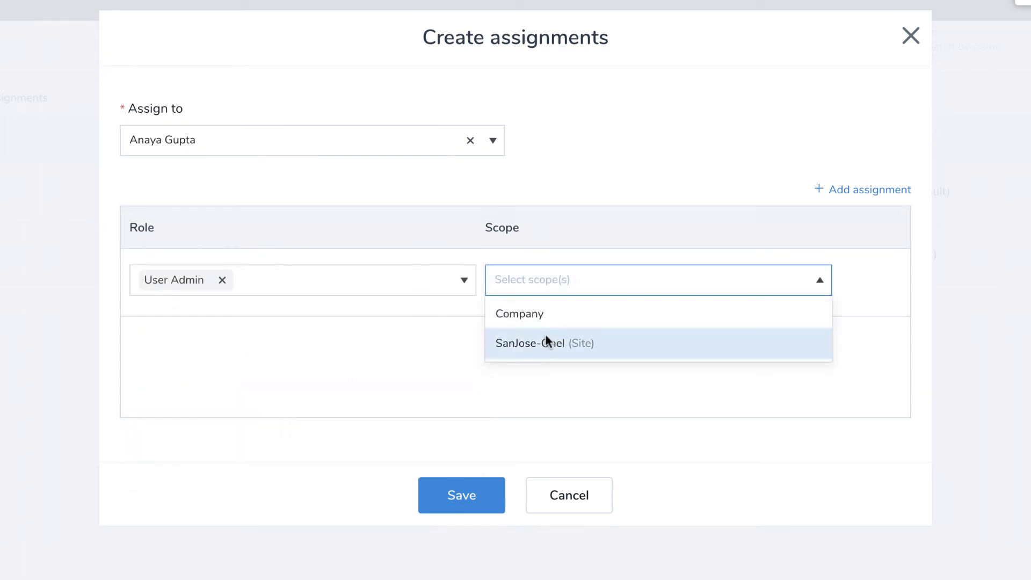
pyautogui.click(544, 343)
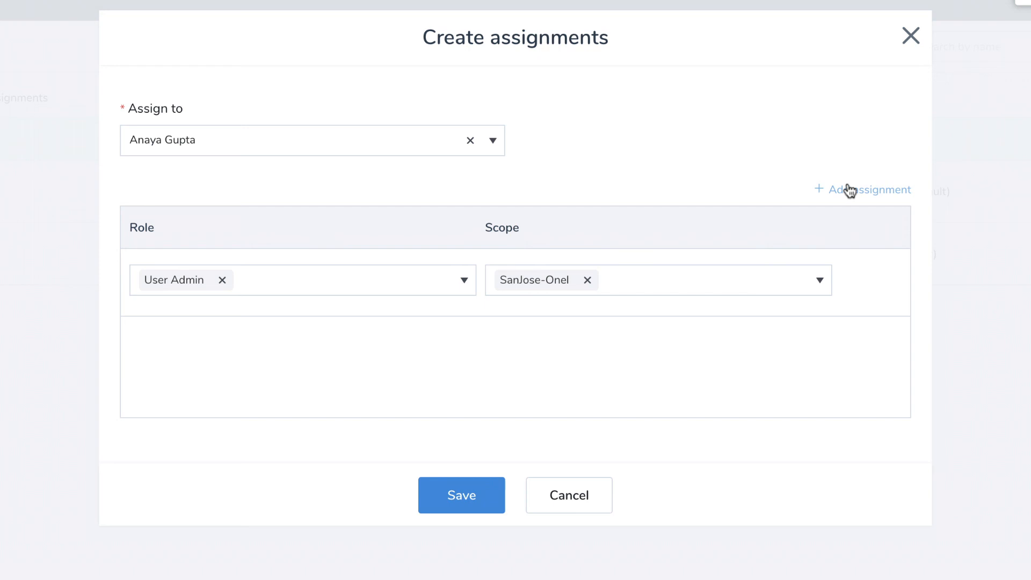
pyautogui.click(476, 397)
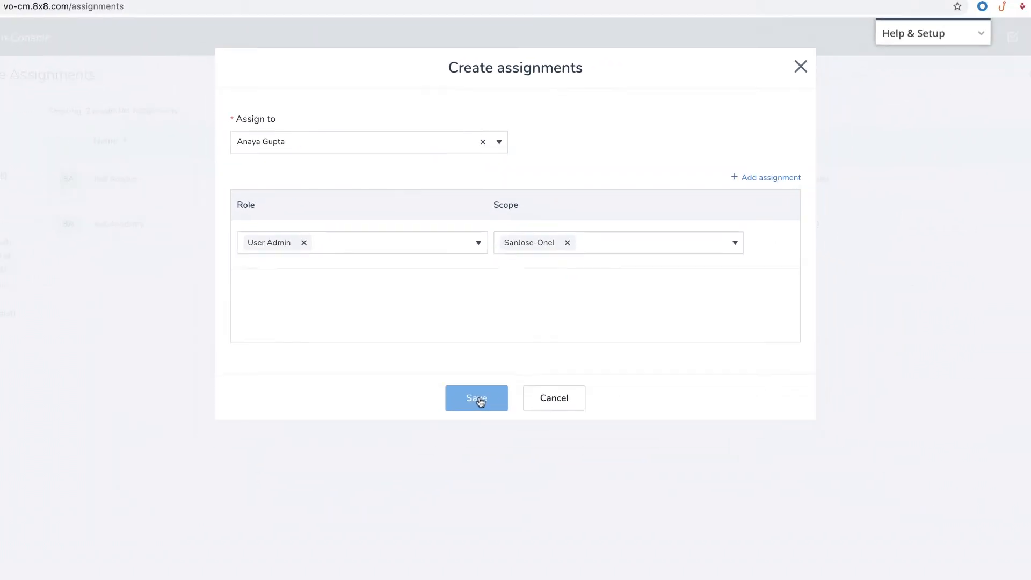
pyautogui.click(475, 398)
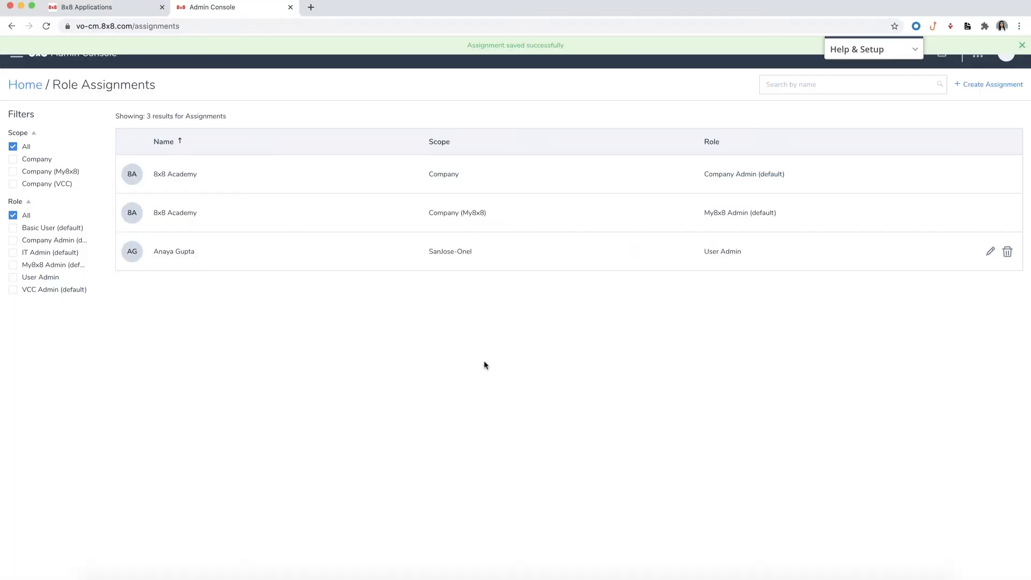